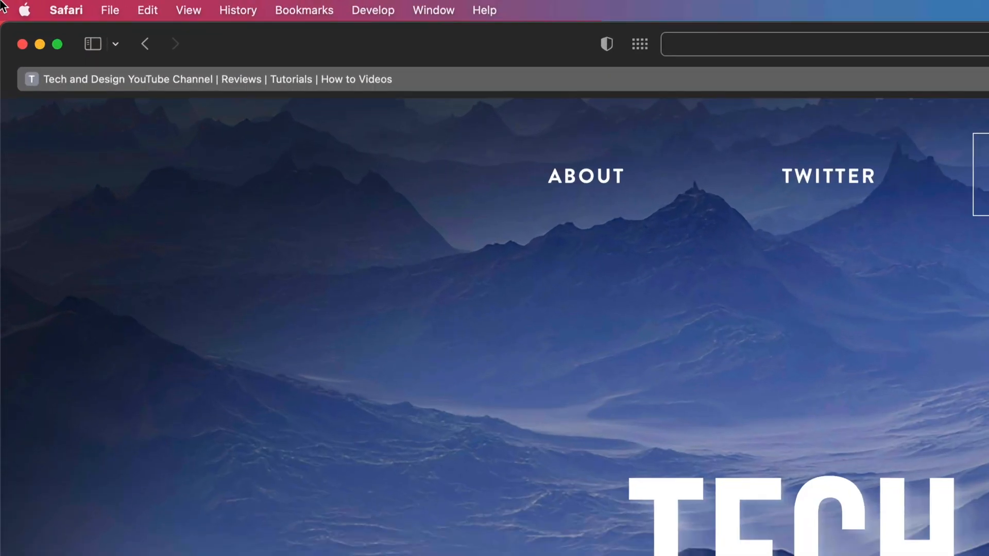
Open System Preferences from the Apple menu, which shows one pending update.
left_click(31, 10)
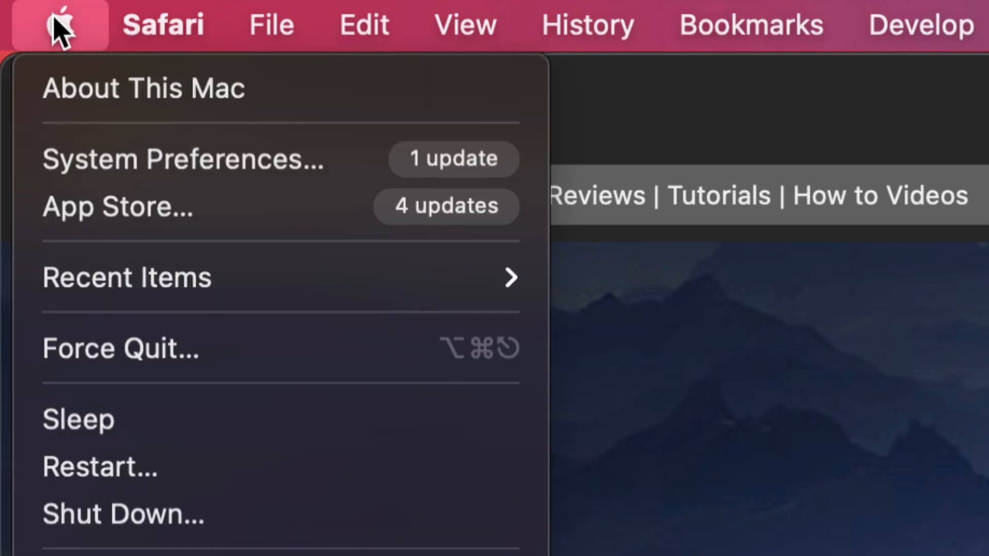
mouse_move(276, 165)
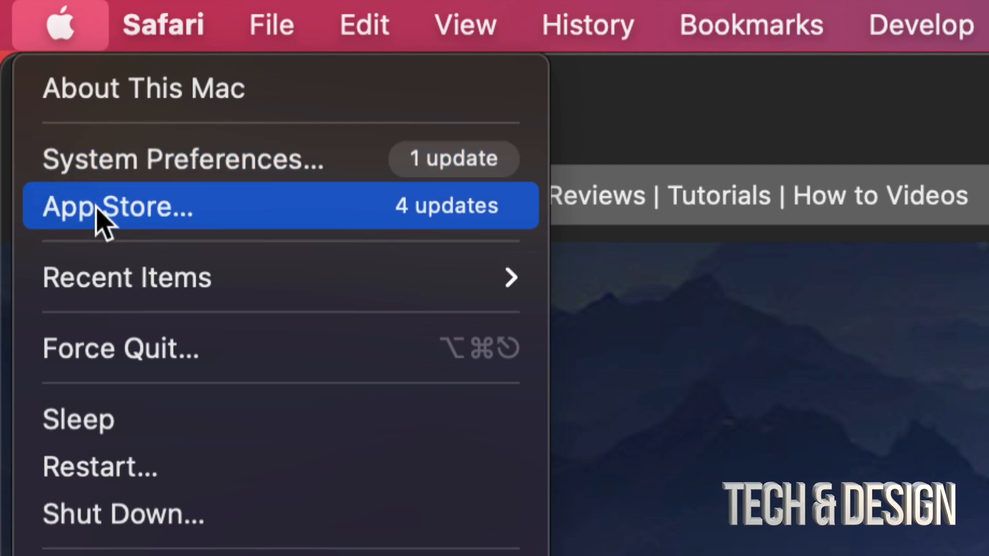
mouse_move(284, 223)
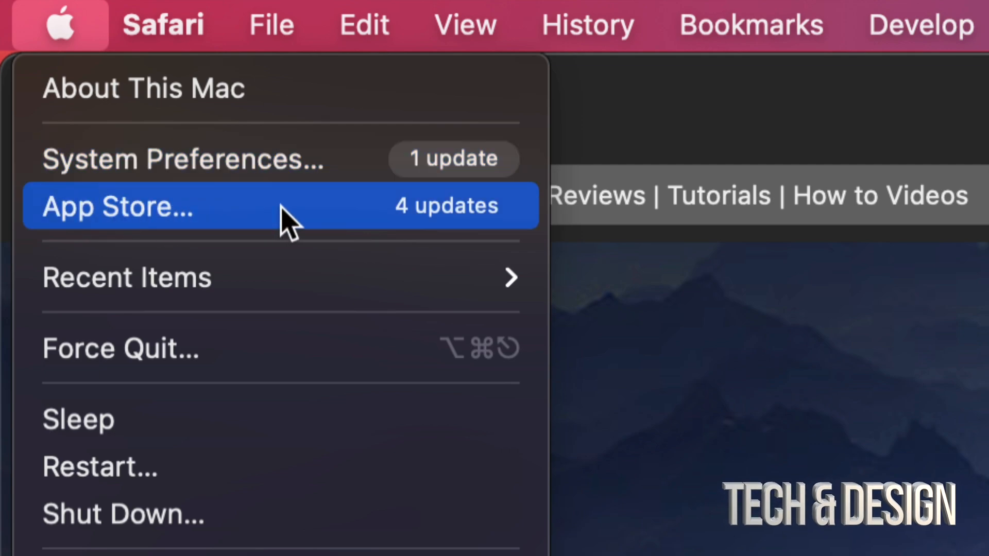
mouse_move(224, 209)
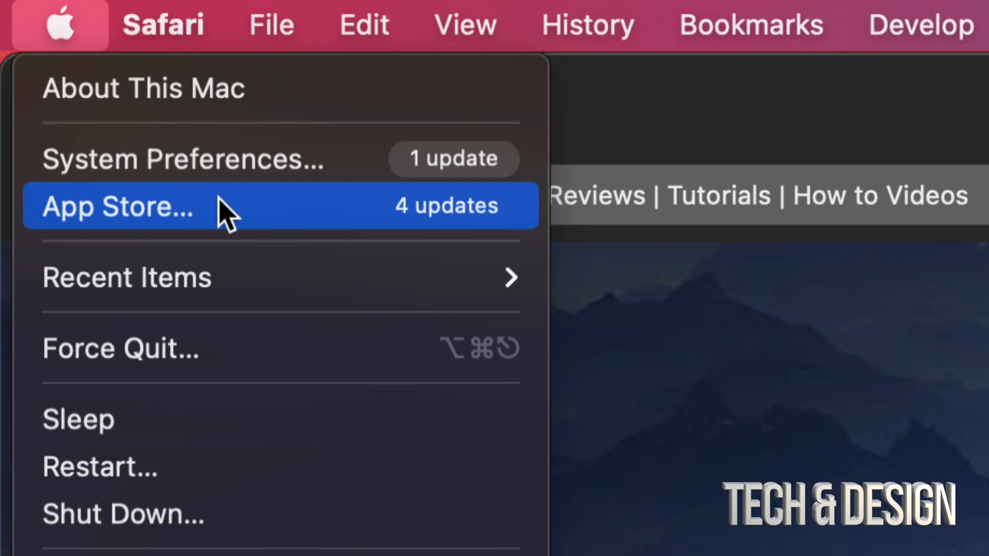
mouse_move(95, 249)
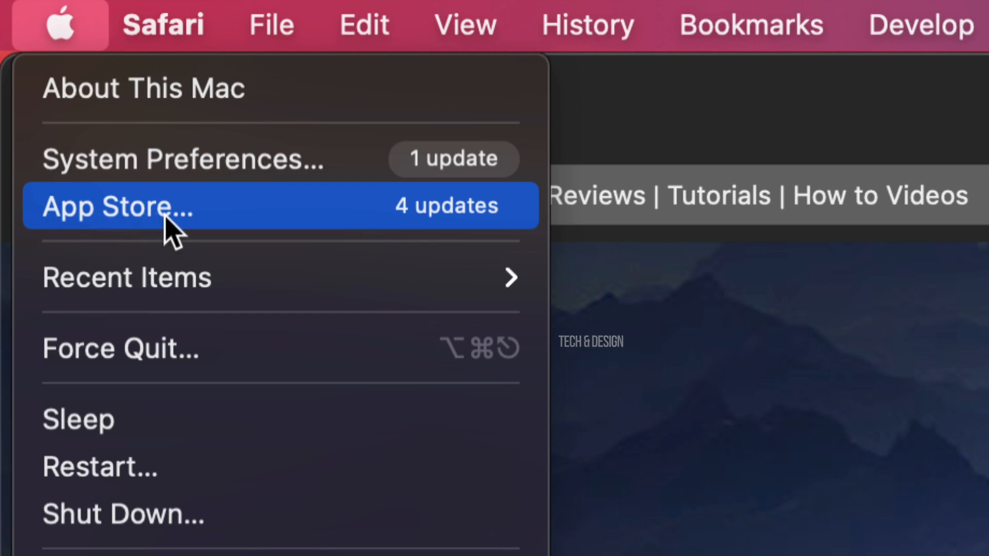
left_click(61, 24)
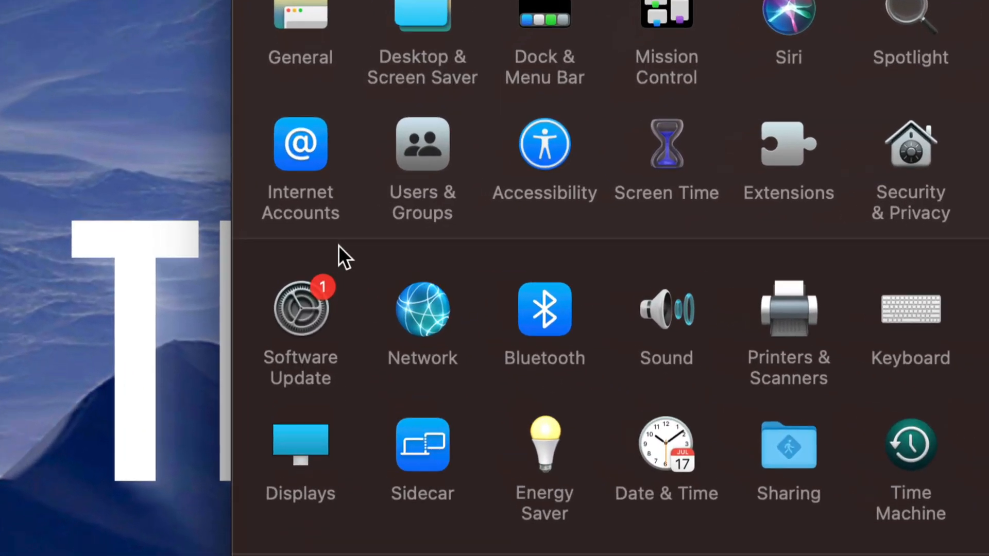
Open the Software Update pane listing Pro Video Formats 2.2.2.
left_click(300, 314)
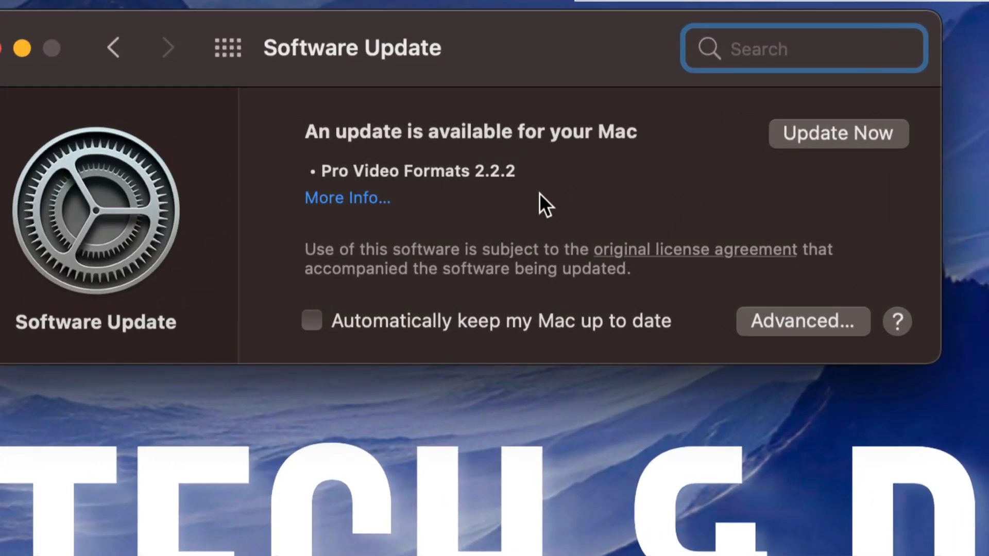
mouse_move(860, 158)
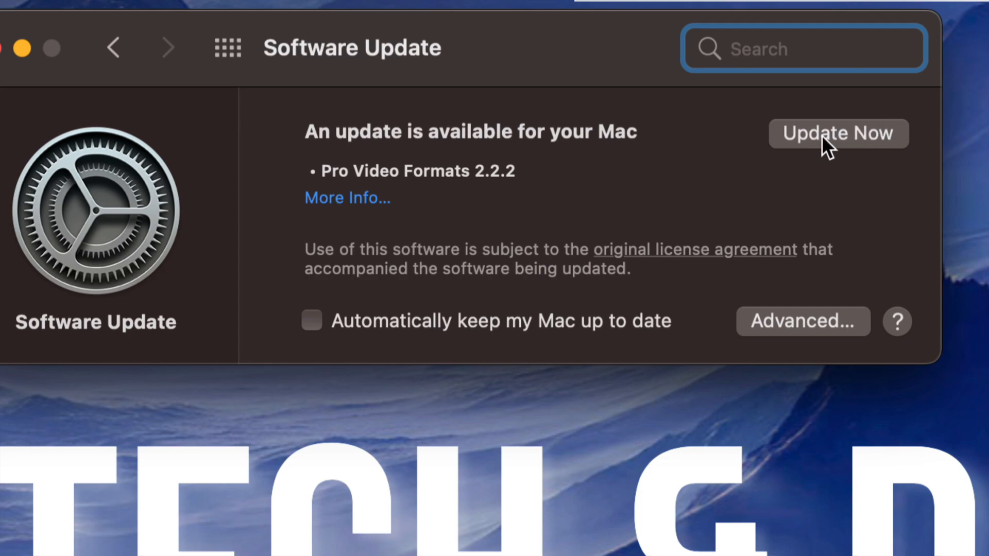
Install Pro Video Formats until macOS Big Sur 11.6 is up to date, then return to Safari.
left_click(838, 133)
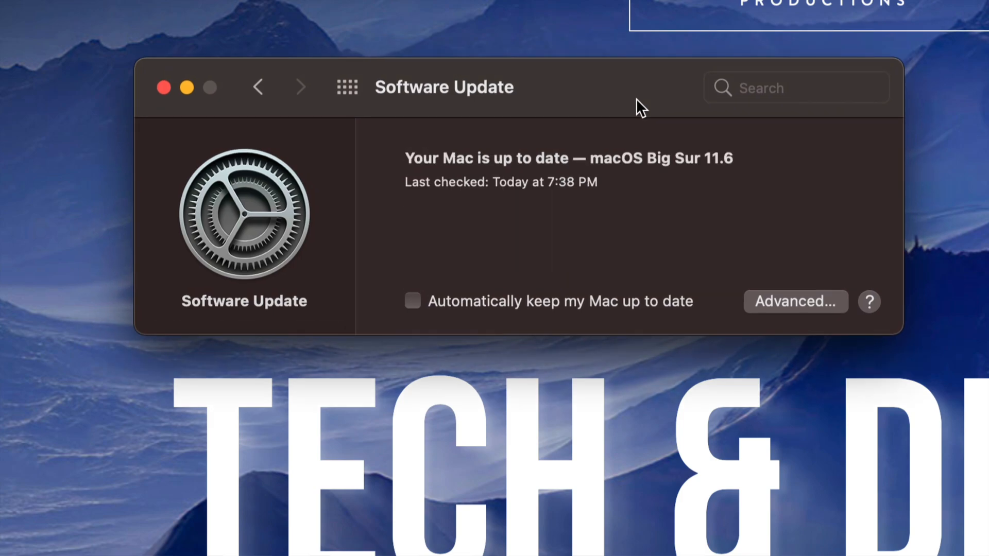
mouse_move(660, 155)
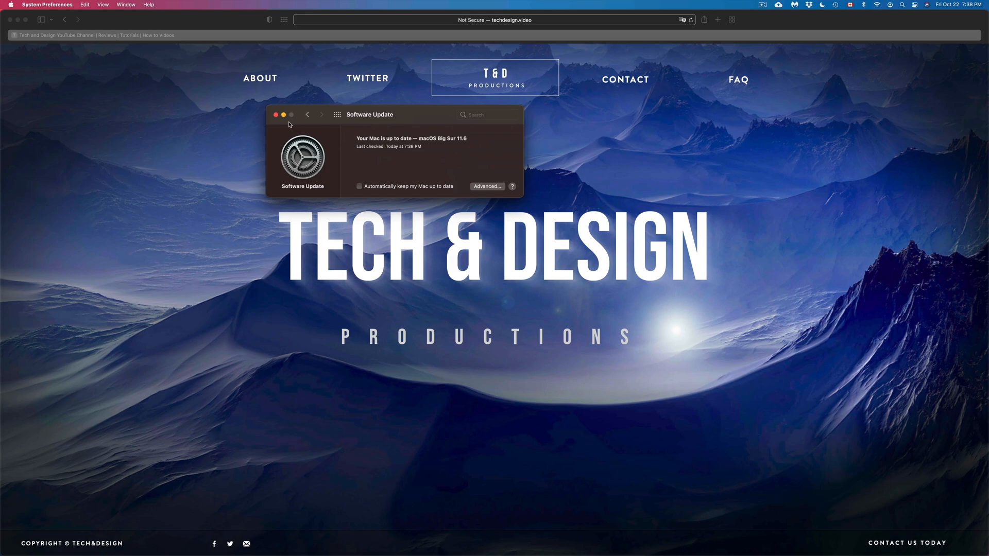
left_click(276, 114)
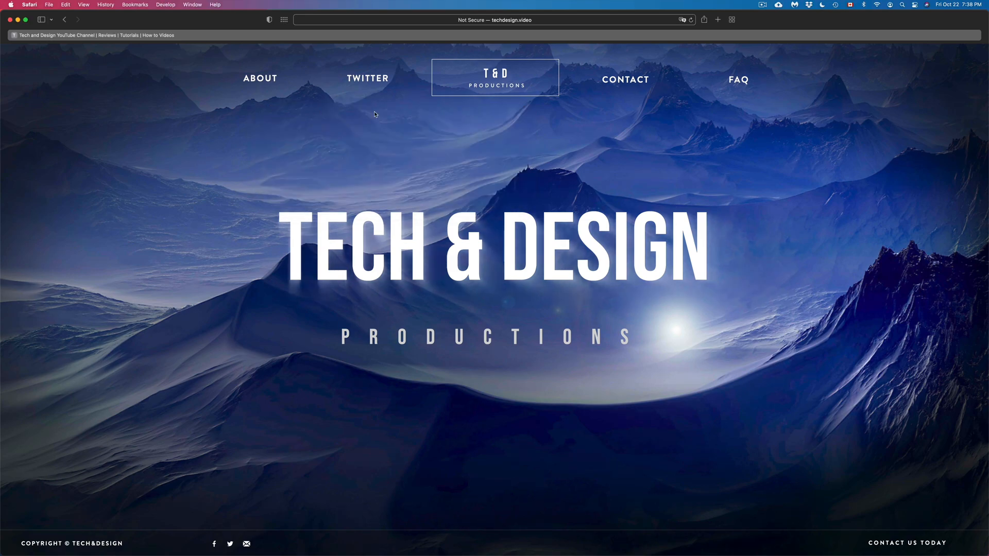